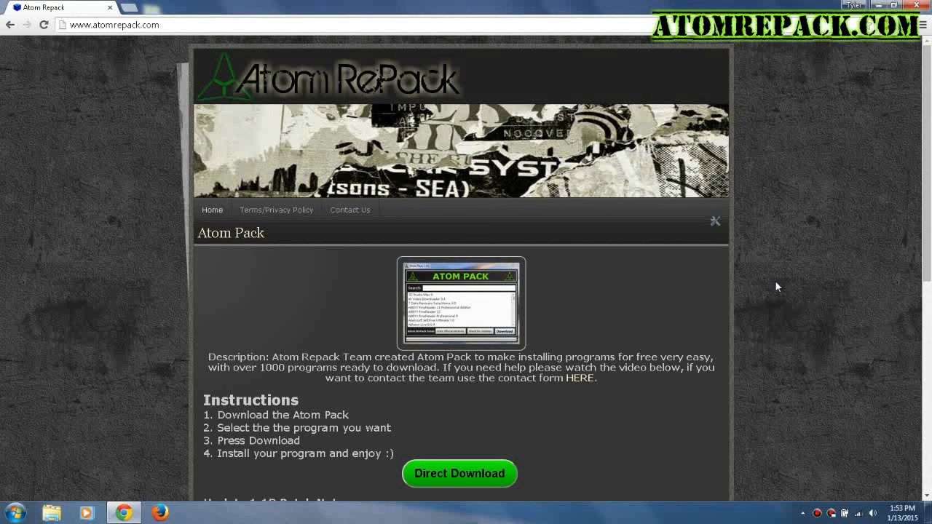
pyautogui.moveTo(724, 294)
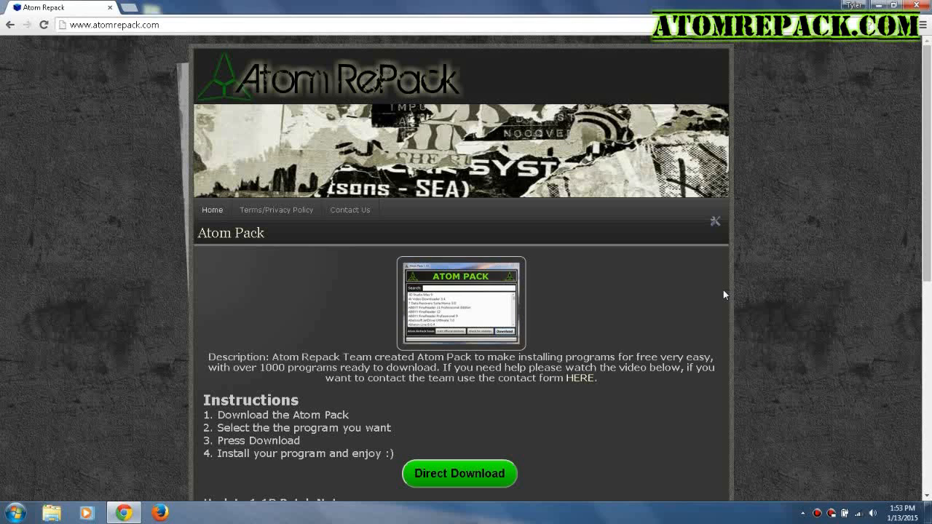
pyautogui.moveTo(105, 79)
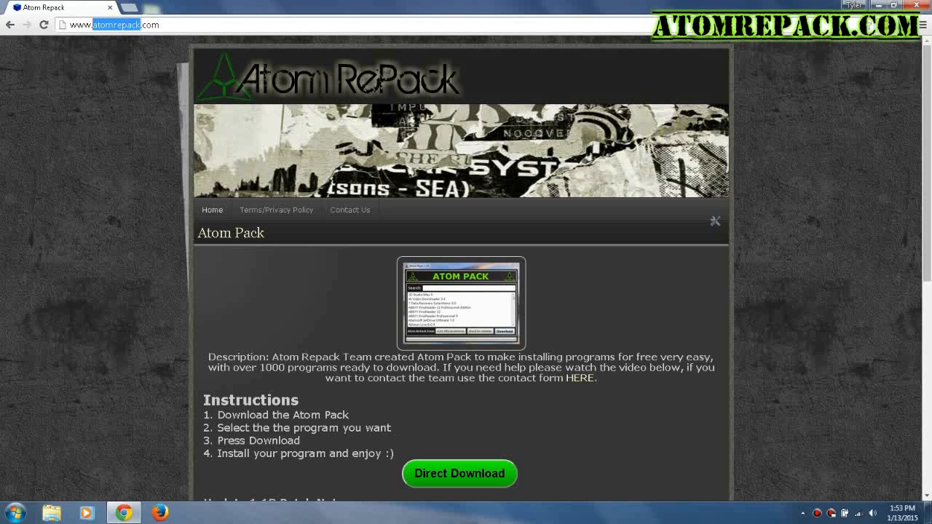
# - Scroll the Atom RePack page down to reach the Atom Pack download section
pyautogui.scroll(-3)
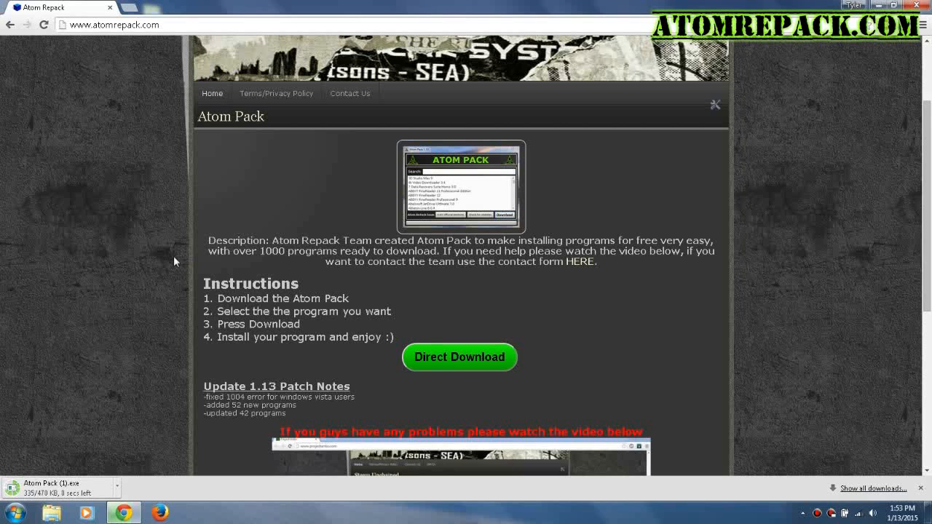
pyautogui.moveTo(70, 329)
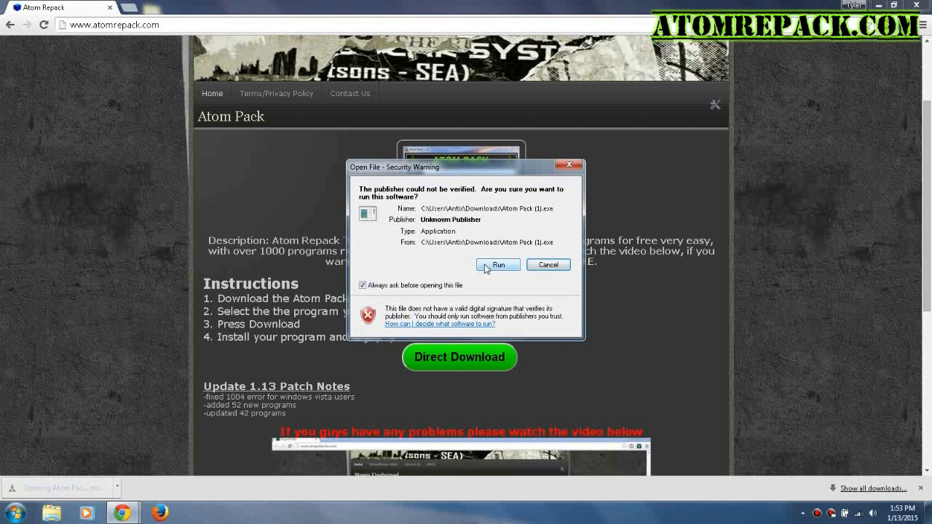
# - Run the downloaded Atom Pack and search its catalogue for 'frap' to find Fraps
pyautogui.click(497, 264)
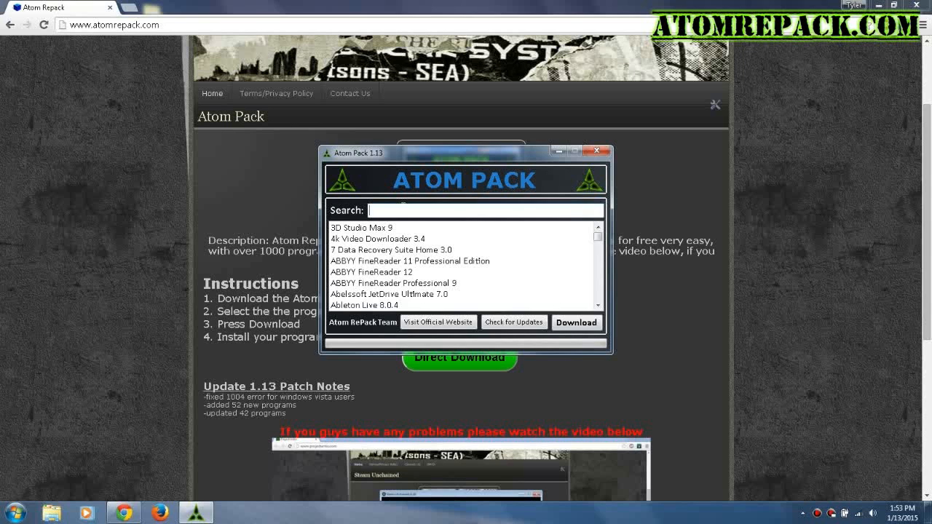
pyautogui.write('frap')
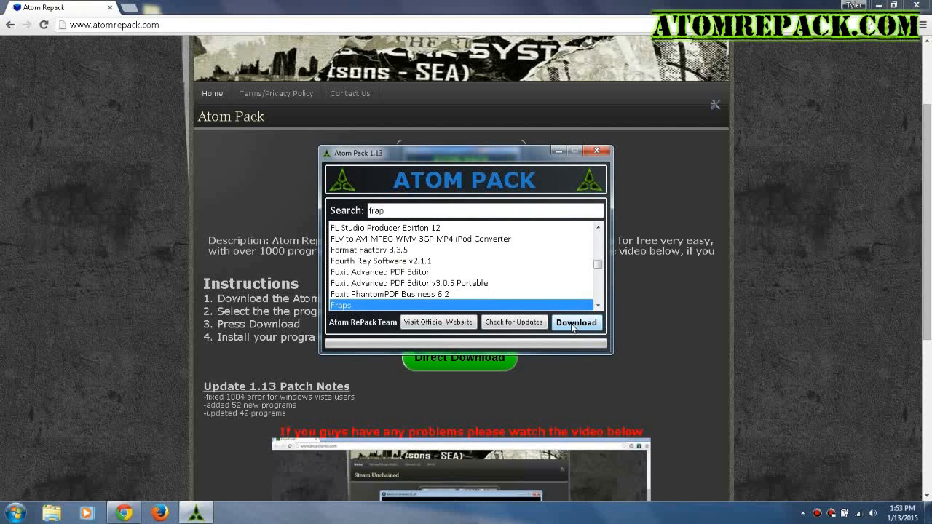
pyautogui.moveTo(575, 328)
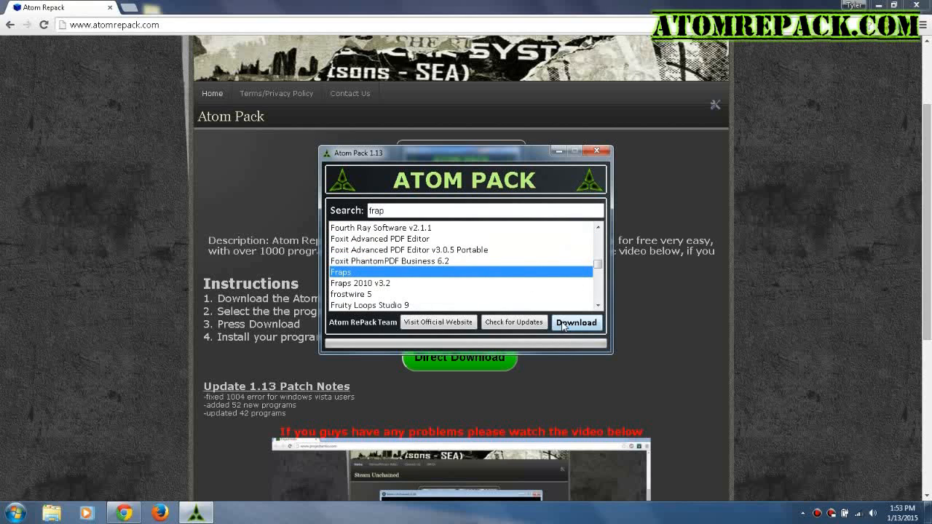
# - Download the Fraps 3.5.99 installer and run it, approving the security and UAC prompts
pyautogui.click(577, 321)
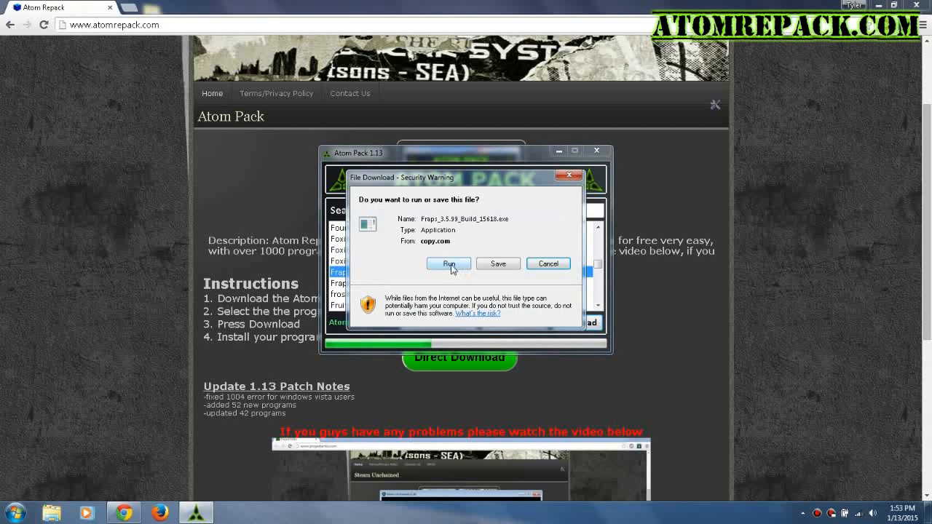
pyautogui.click(448, 264)
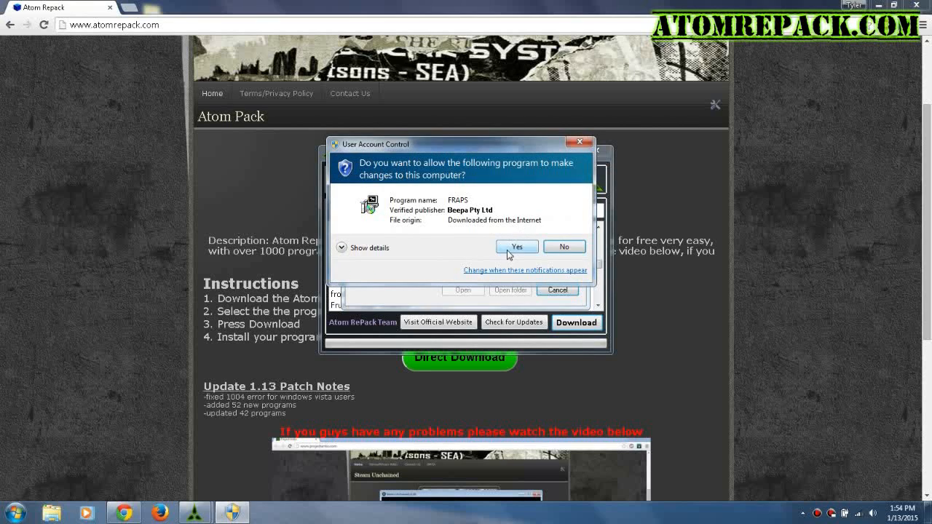
pyautogui.click(516, 246)
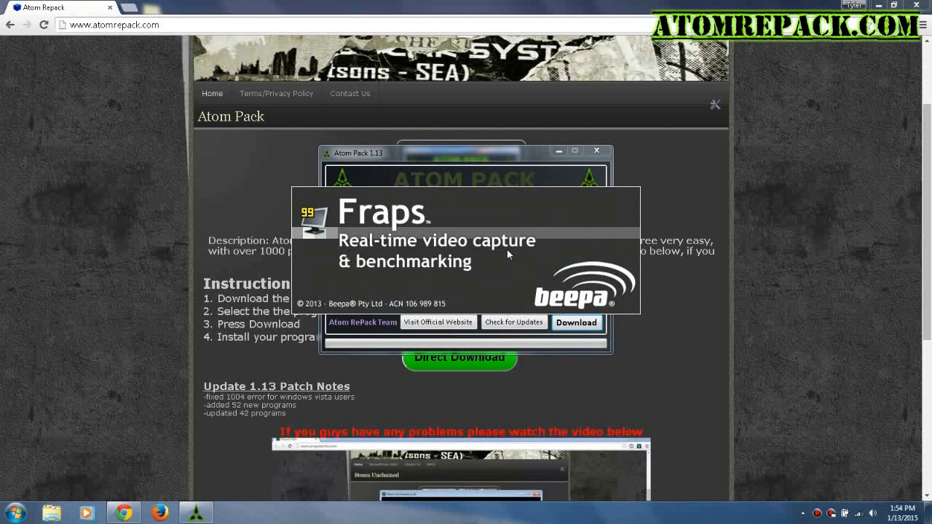
pyautogui.click(576, 323)
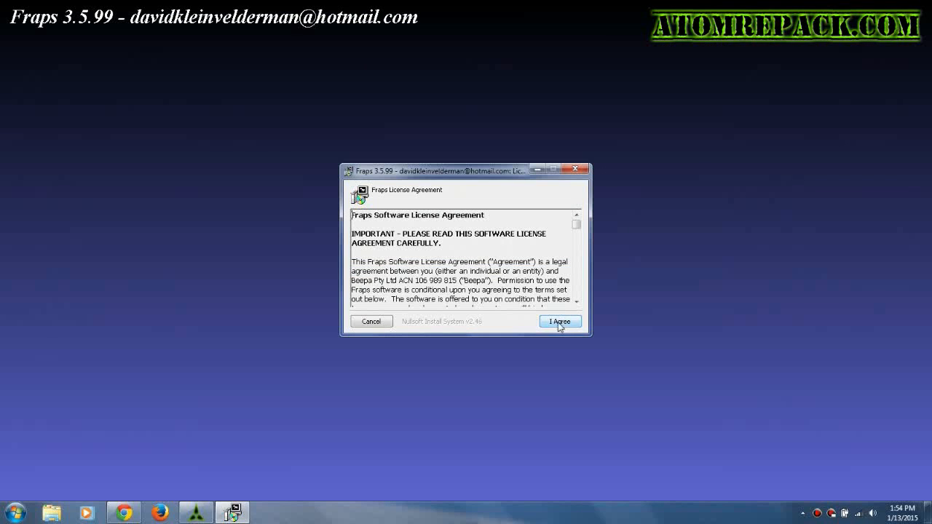
# - Accept the Fraps license and install into a new Desktop folder named 'fraps'
pyautogui.click(559, 321)
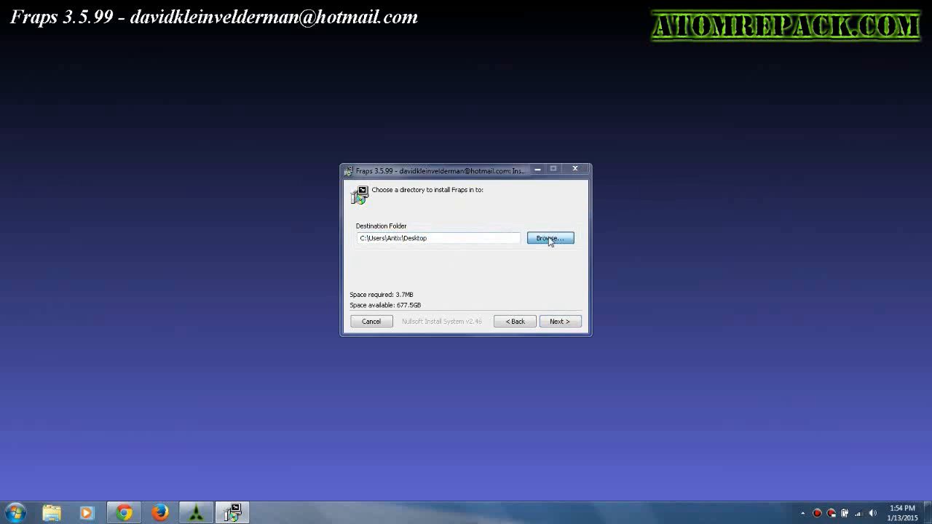
pyautogui.click(549, 238)
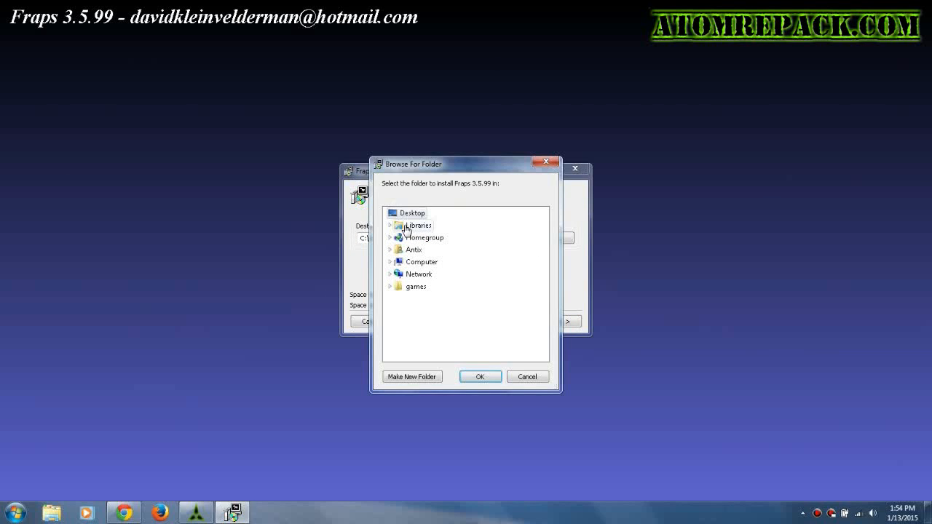
pyautogui.click(390, 225)
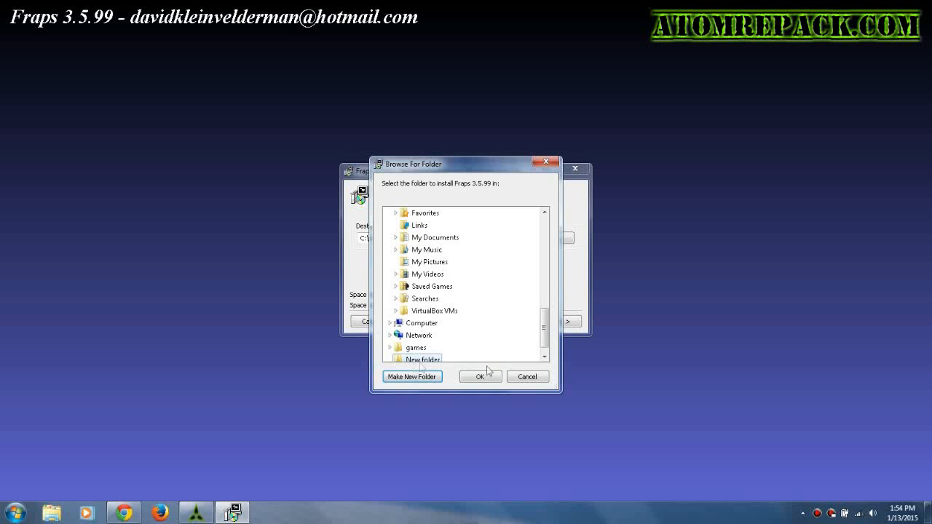
pyautogui.moveTo(421, 359)
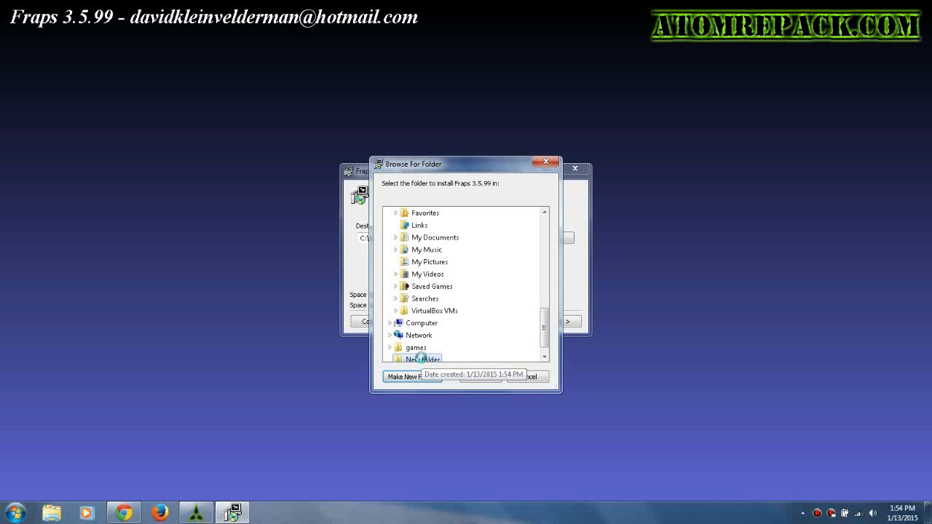
pyautogui.rightClick(419, 359)
pyautogui.write('fraps')
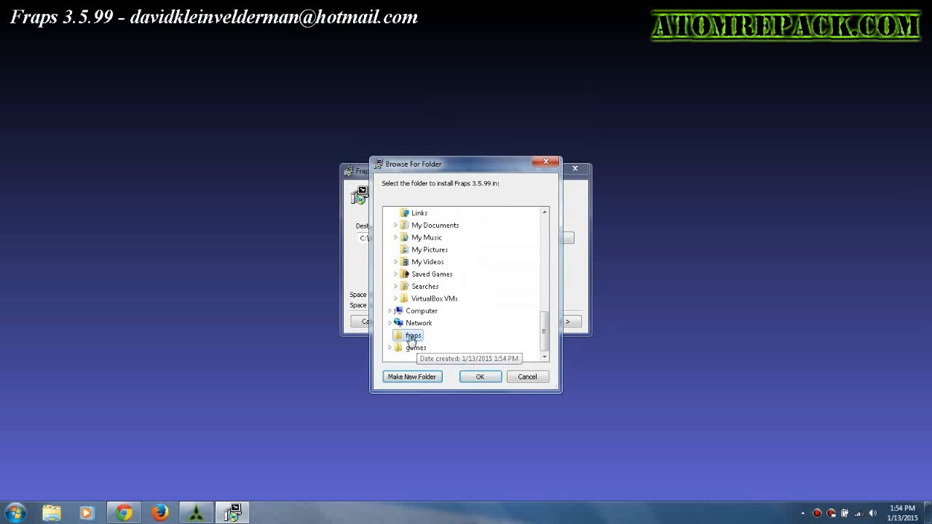
pyautogui.click(480, 376)
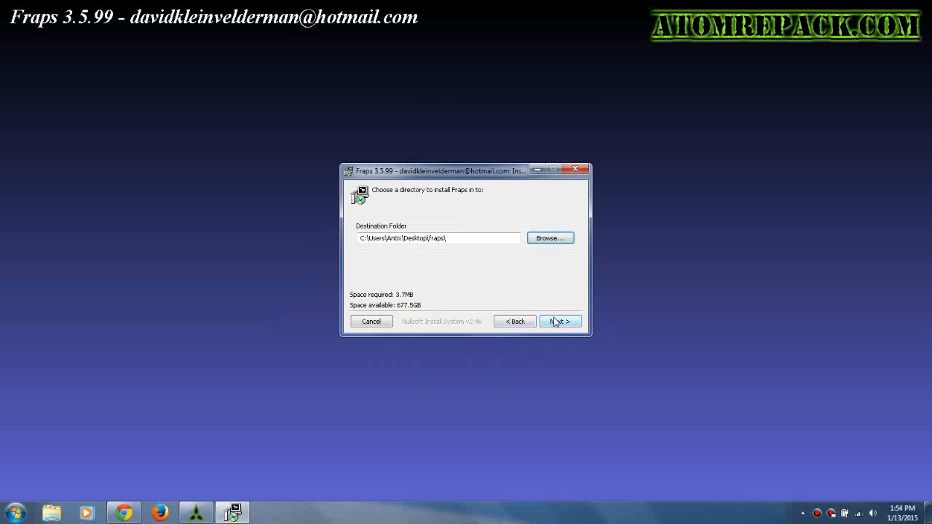
pyautogui.click(559, 321)
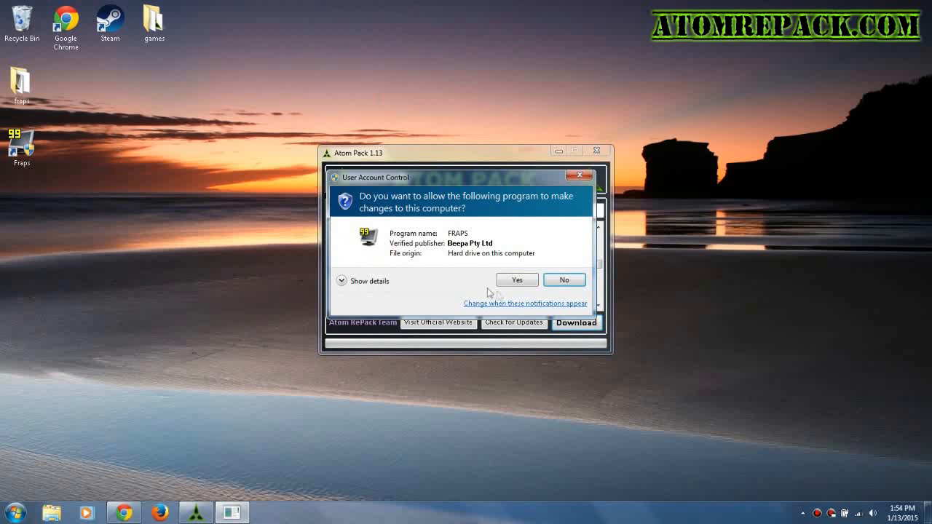
# - Approve the User Account Control prompt so Fraps 3.5.99 launches
pyautogui.click(516, 279)
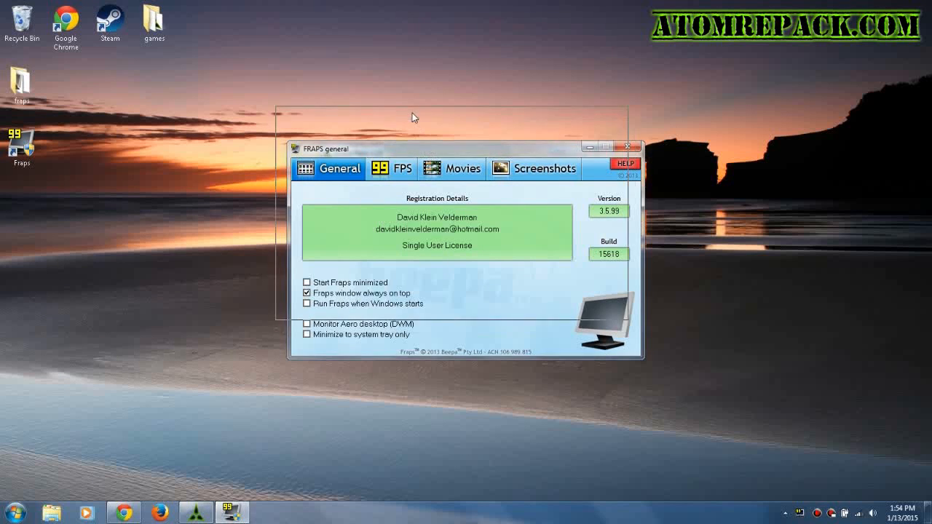
# - Check the Screenshots and General tabs, then close and confirm exiting Fraps
pyautogui.click(531, 169)
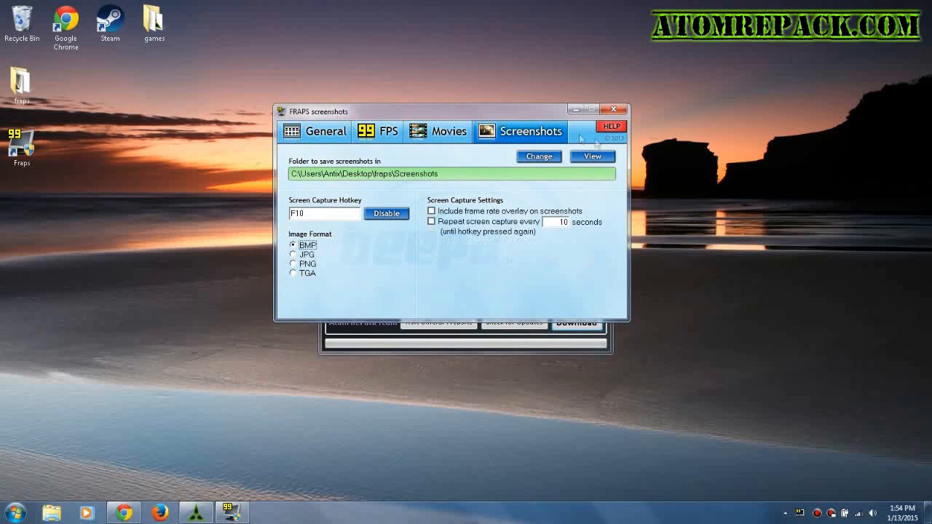
pyautogui.click(325, 131)
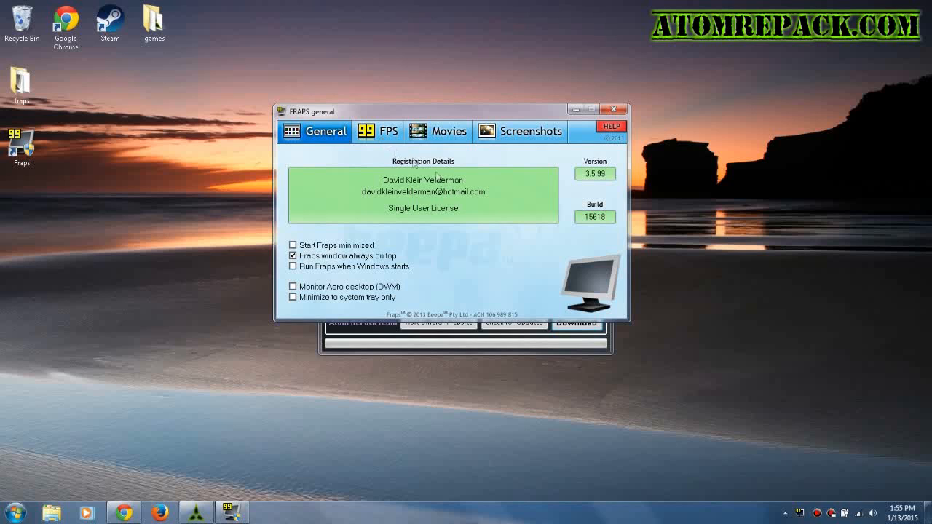
pyautogui.moveTo(411, 217)
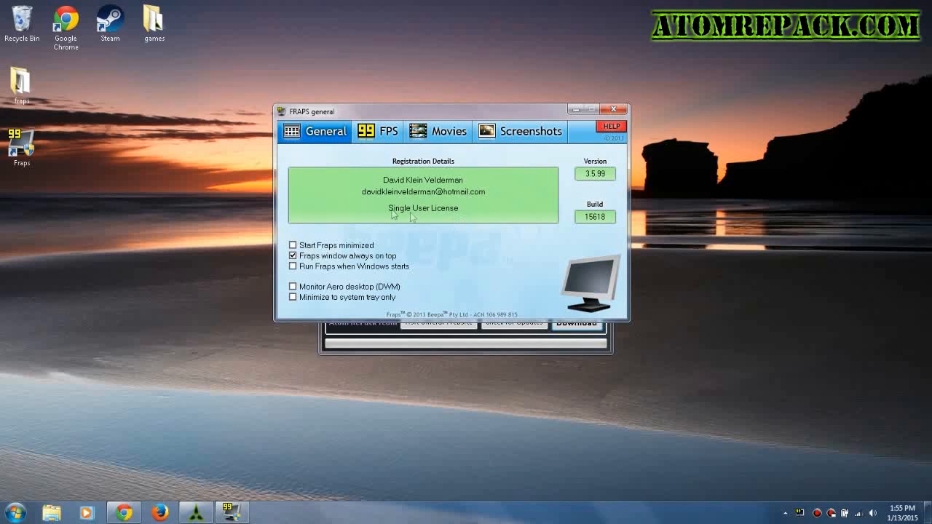
pyautogui.moveTo(469, 219)
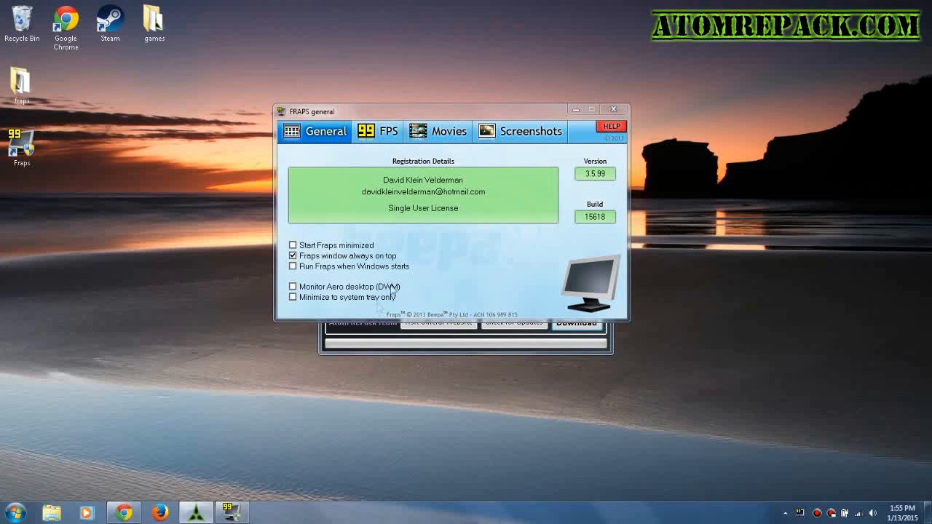
pyautogui.click(614, 110)
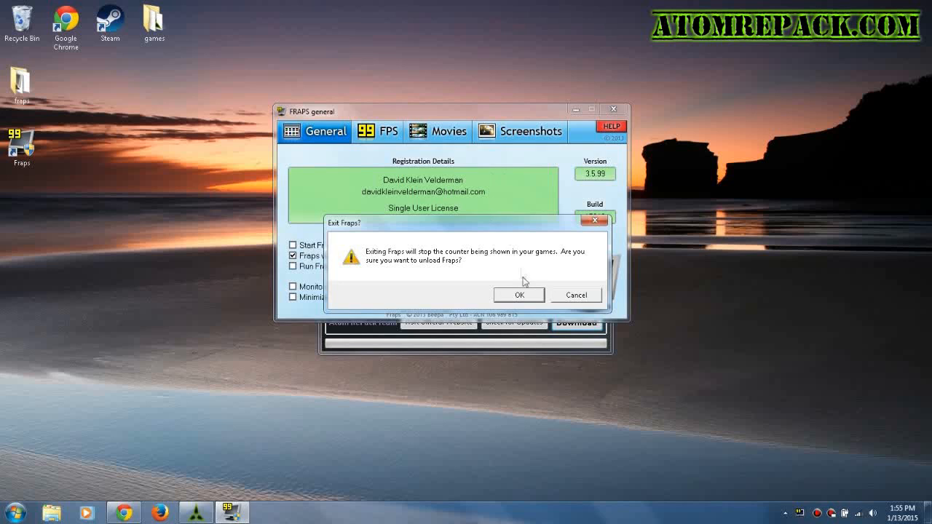
pyautogui.click(519, 295)
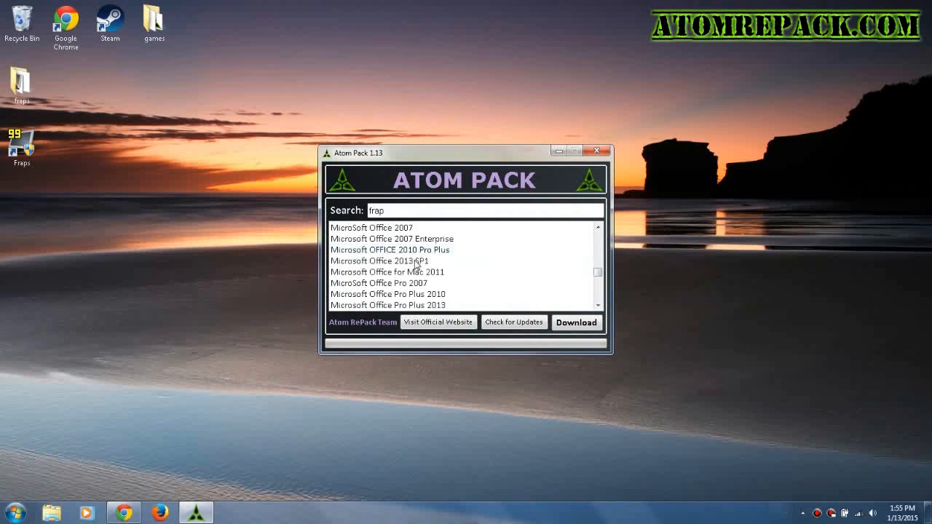
pyautogui.scroll(-3)
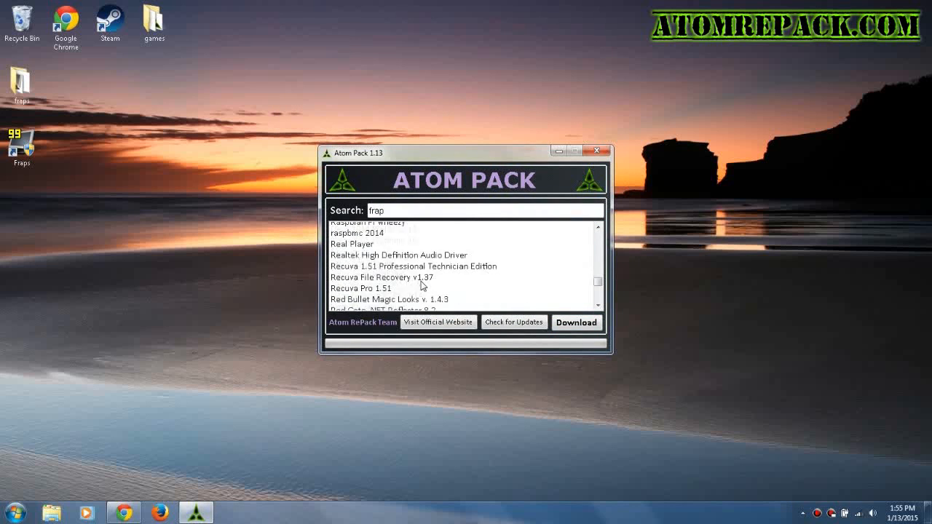
pyautogui.scroll(-3)
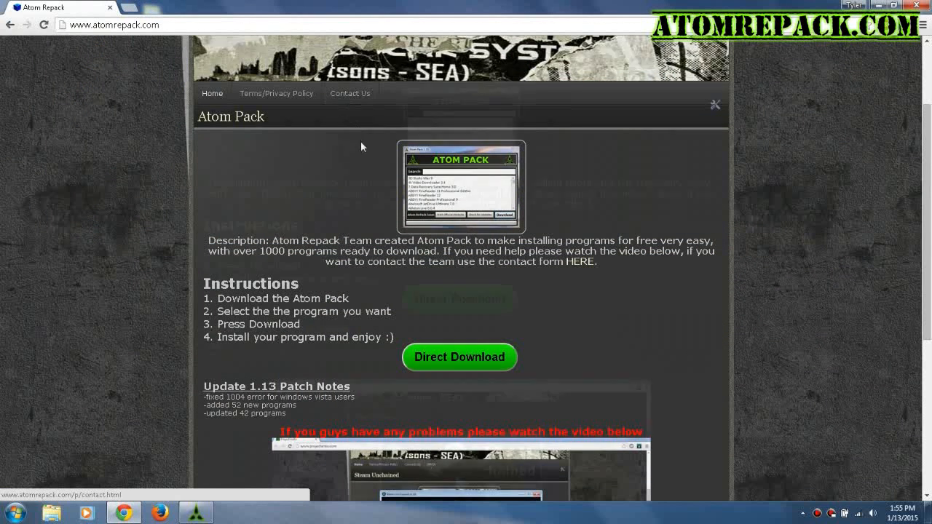
# - Scroll the Atom Pack page to its four-step instructions and Direct Download option
pyautogui.scroll(-3)
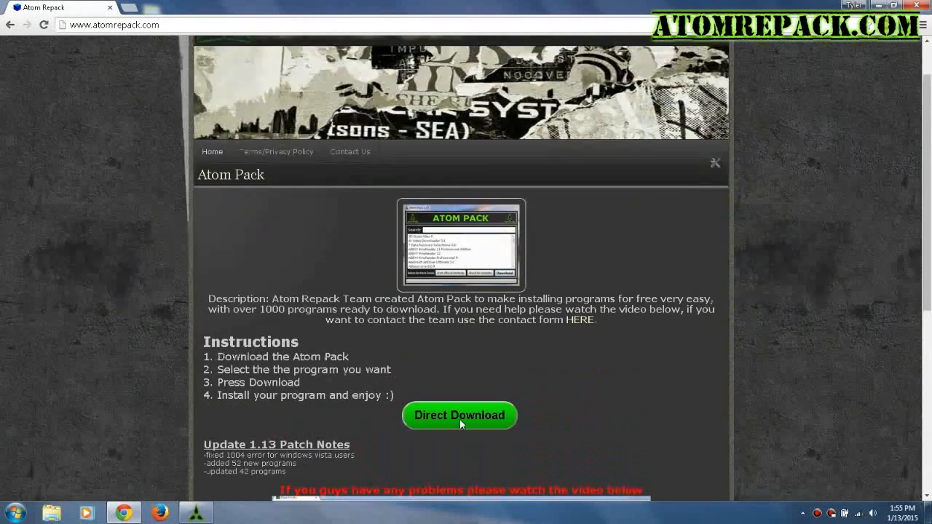